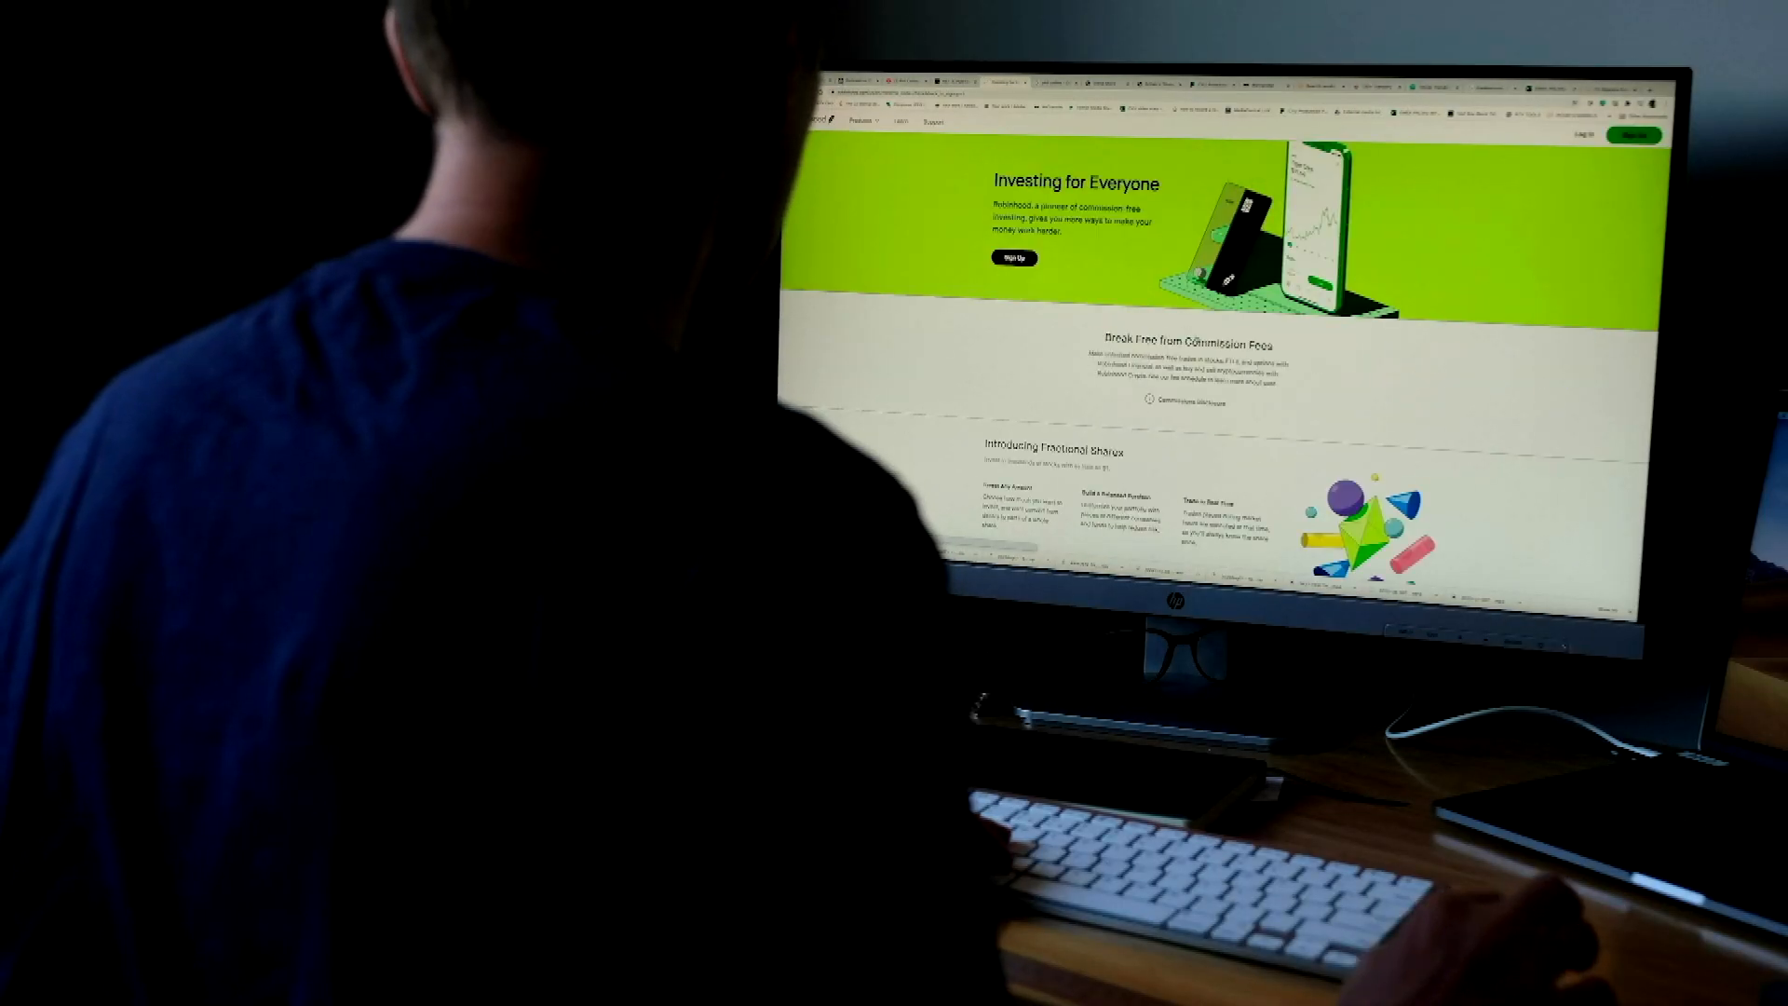
scroll(down, 3)
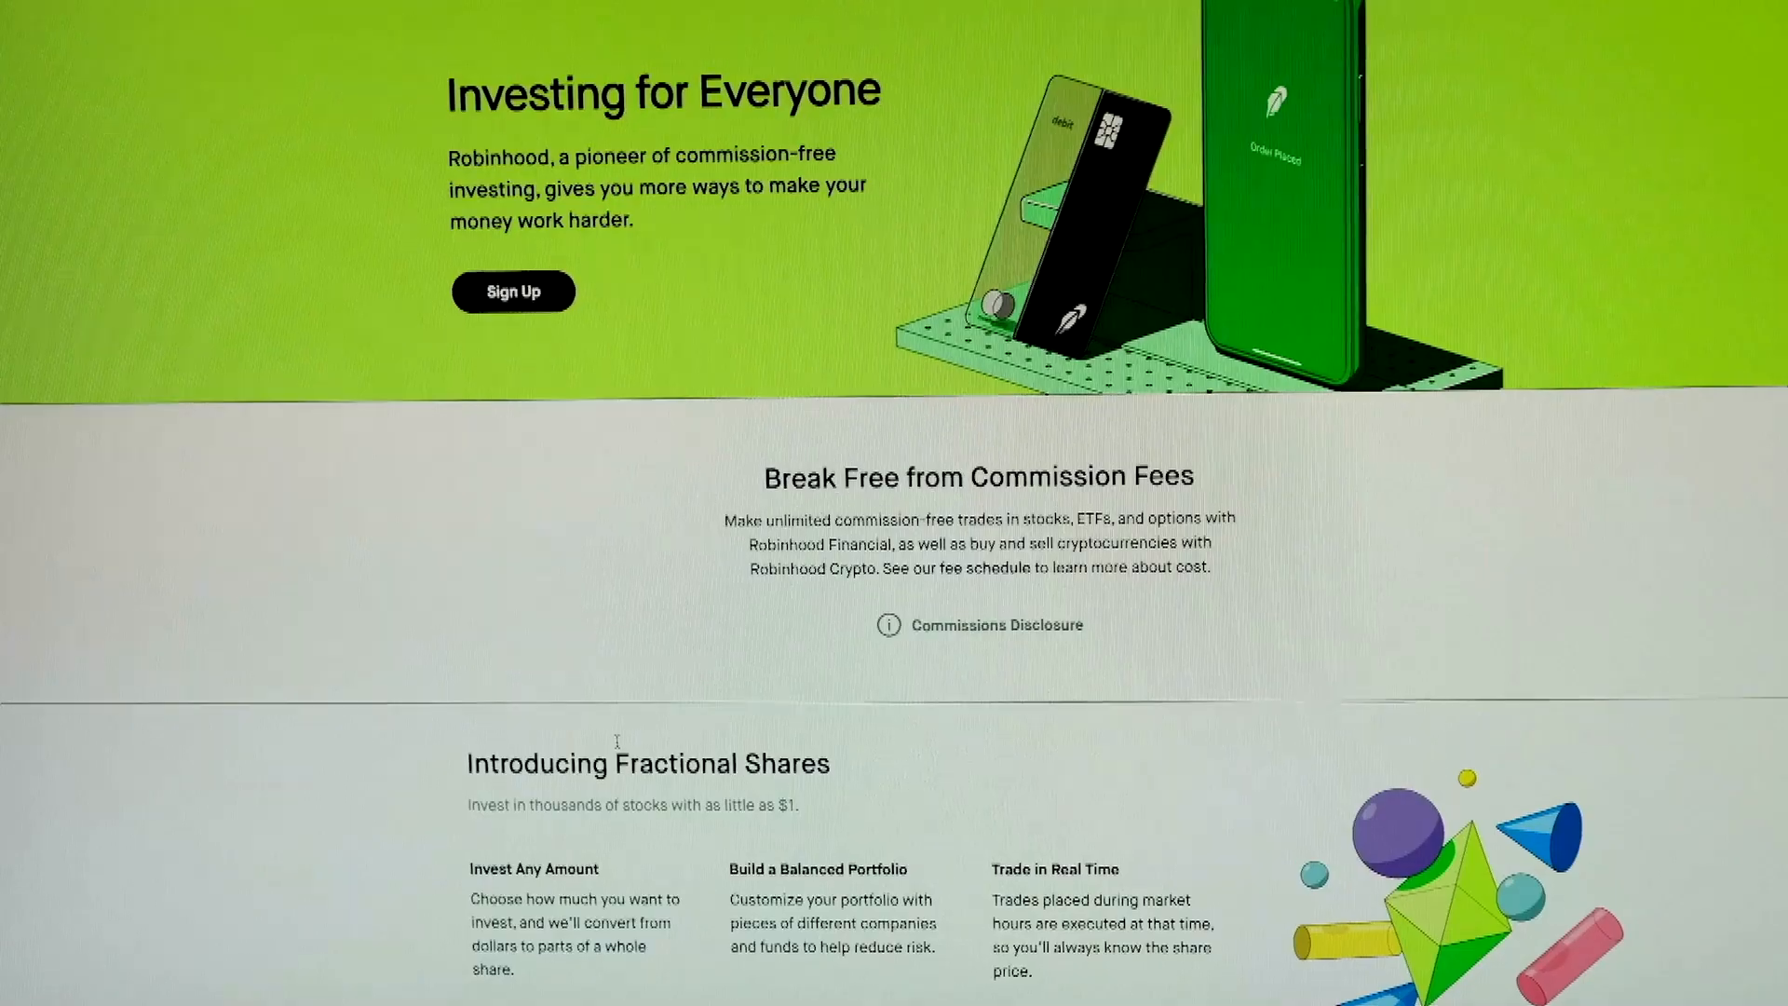
scroll(down, 3)
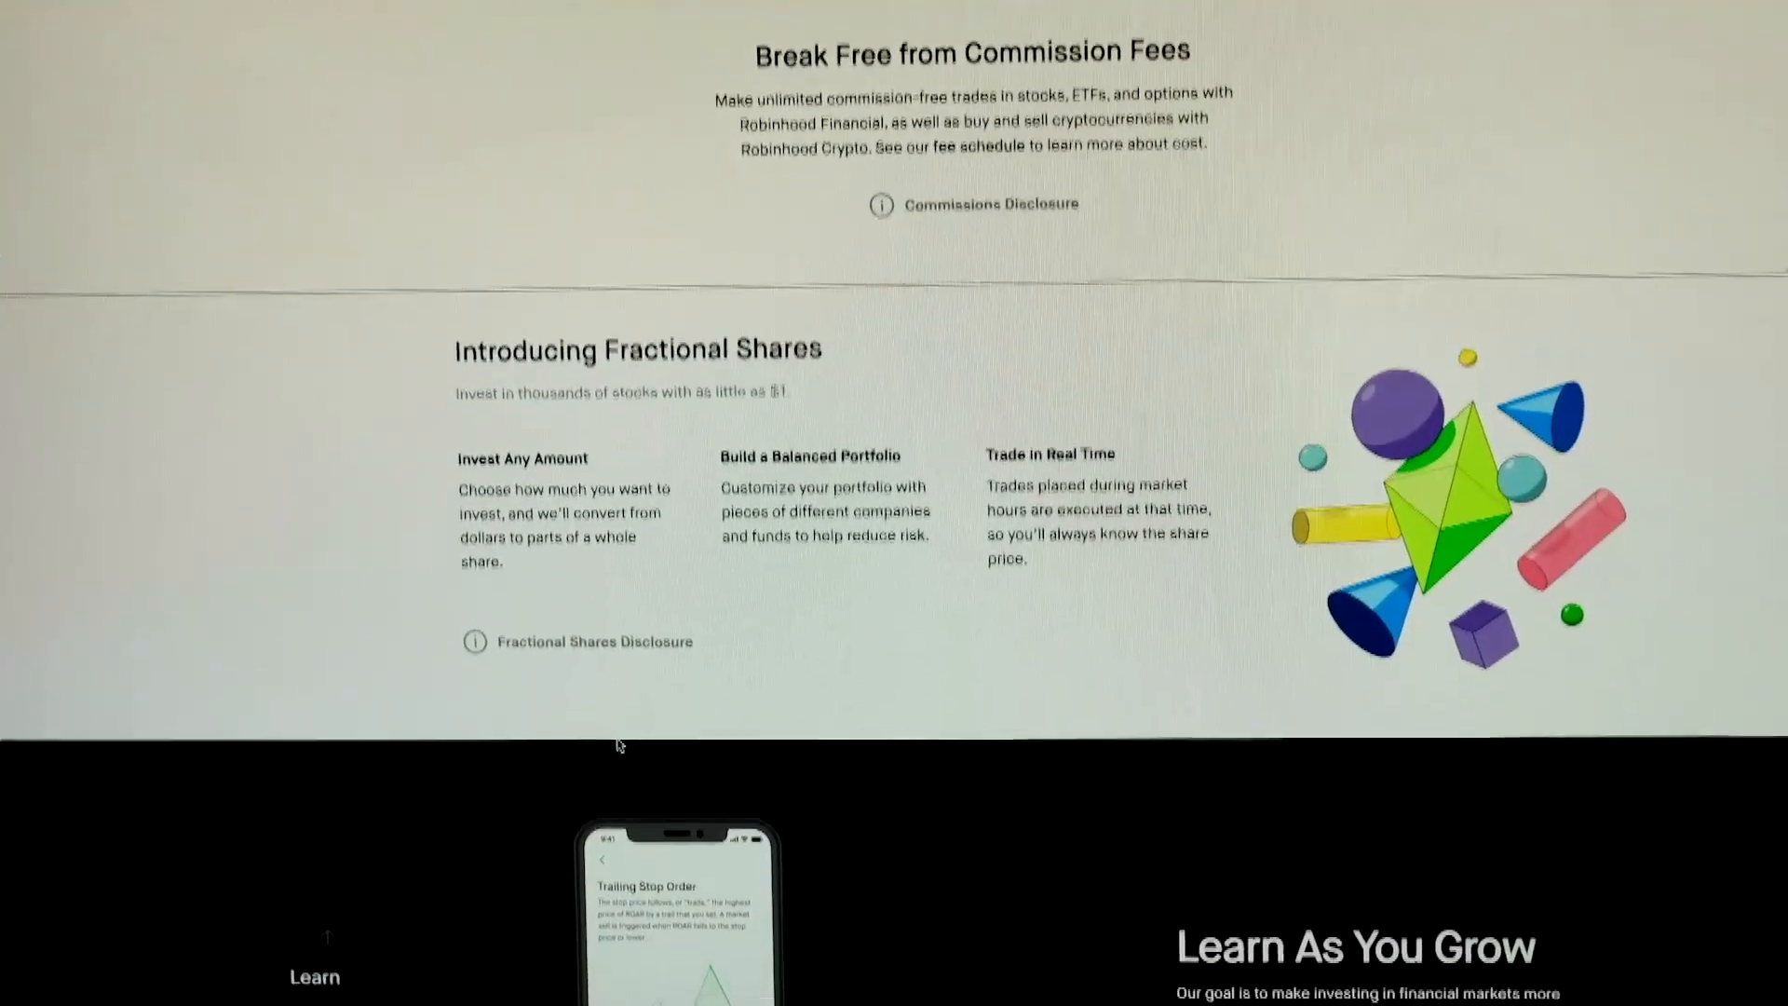
scroll(down, 3)
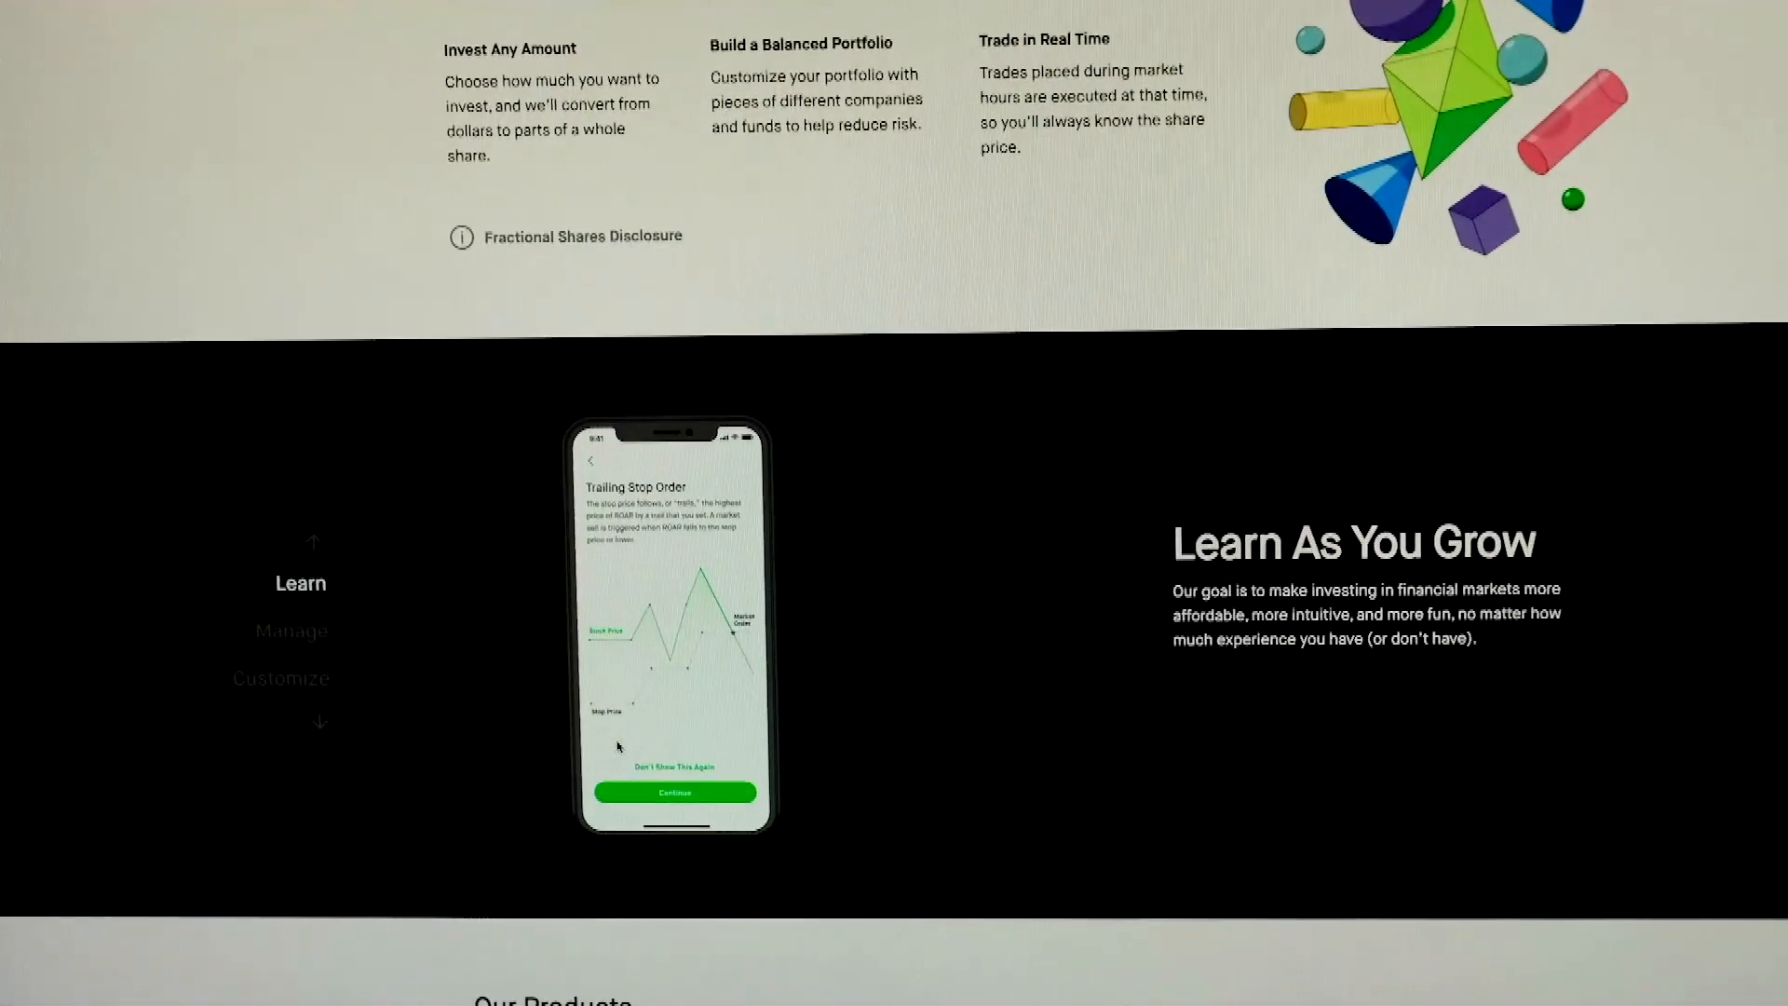
scroll(down, 3)
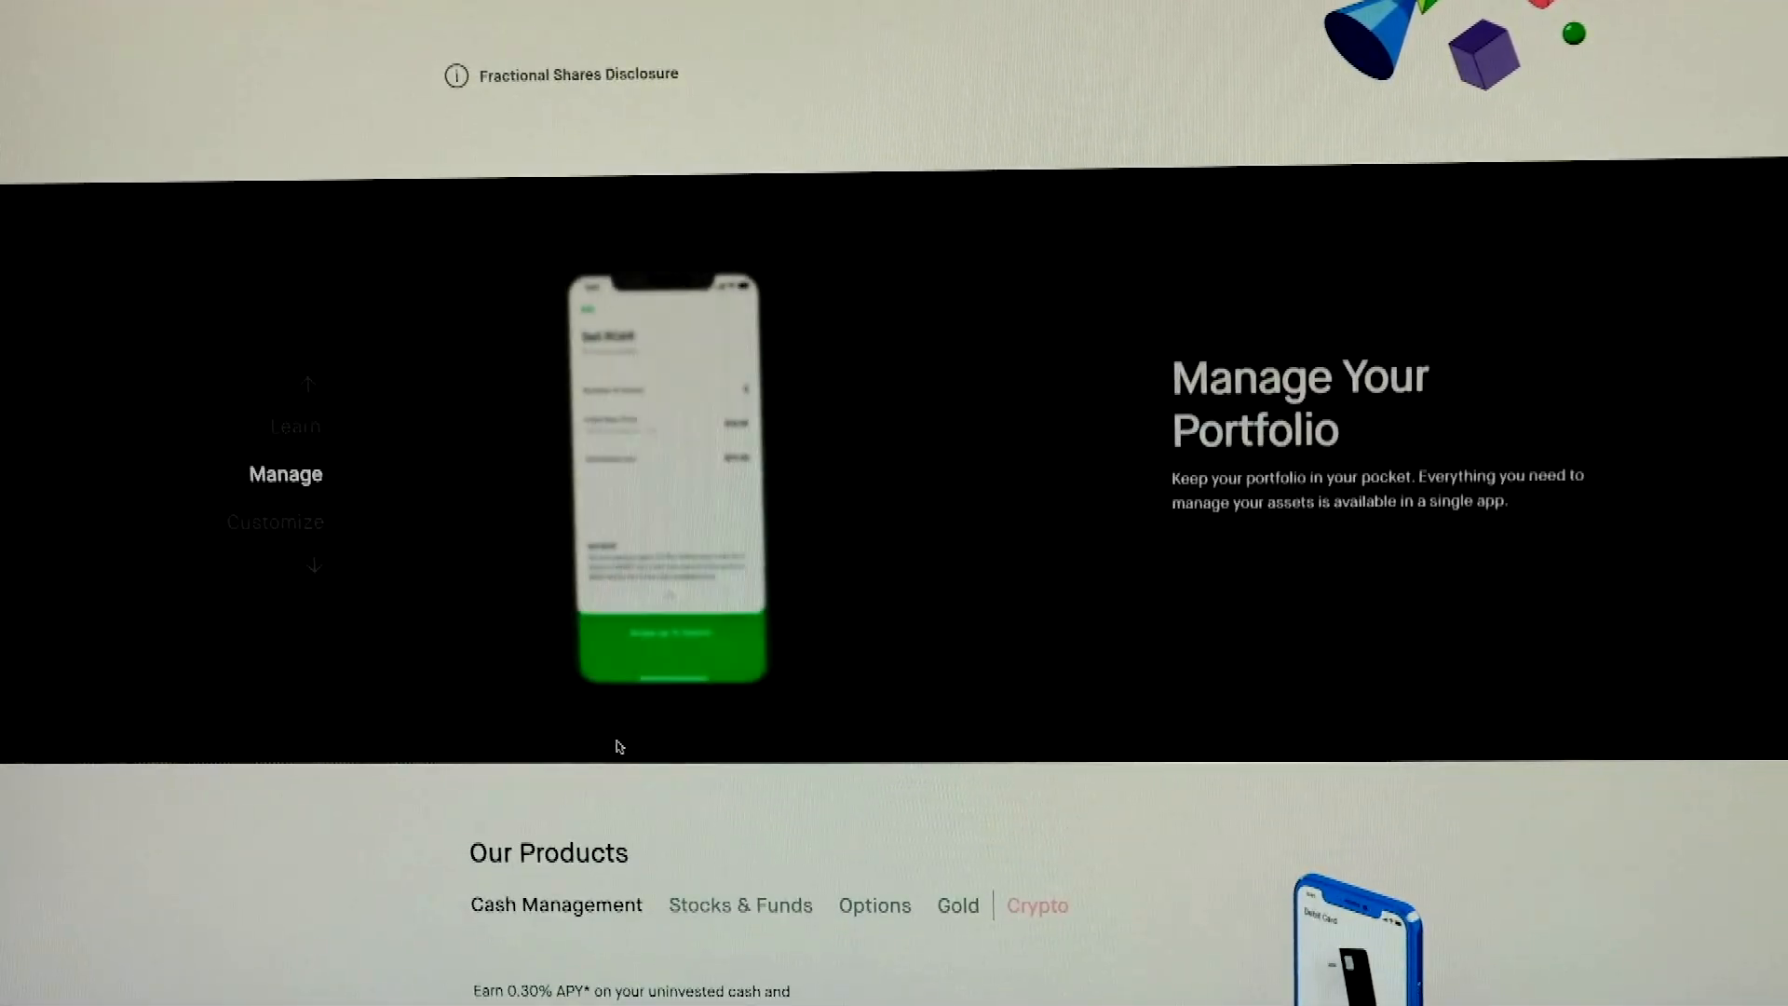